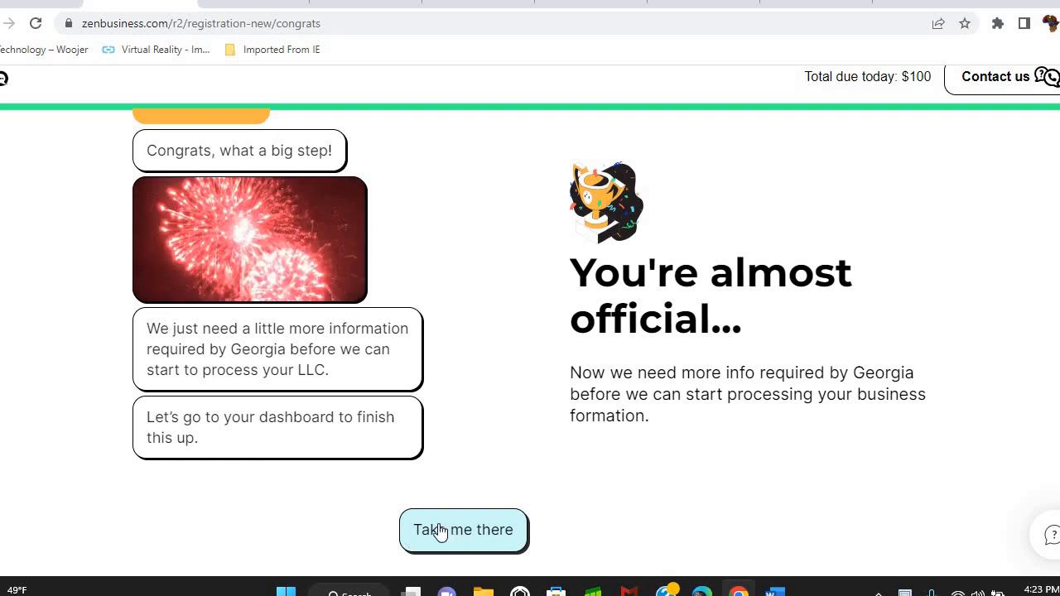
Leave the 'You're almost official' page via 'Take me there' to reach the company dashboard.
left_click(464, 529)
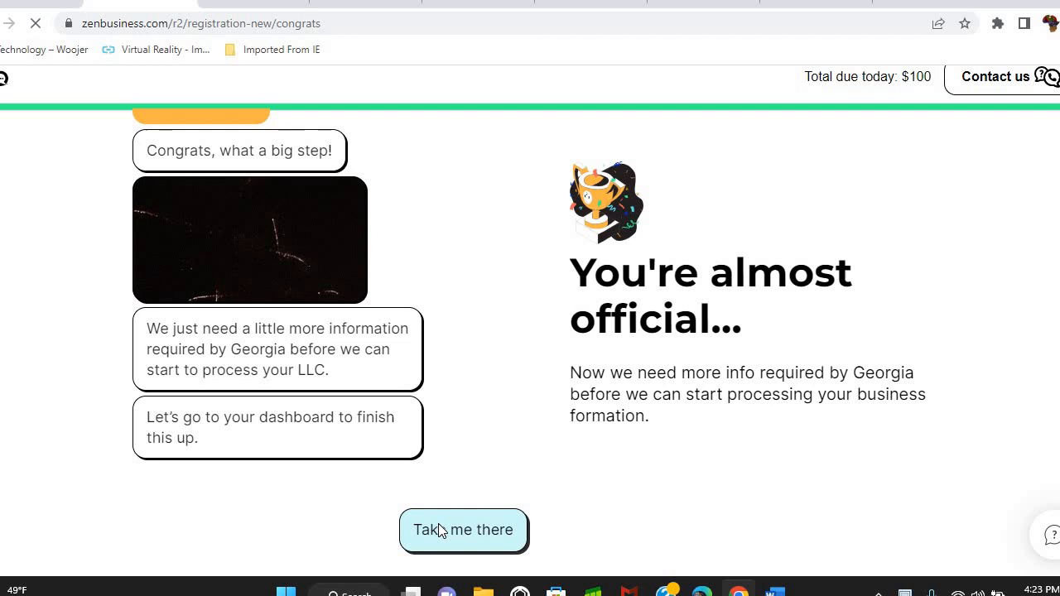
left_click(463, 530)
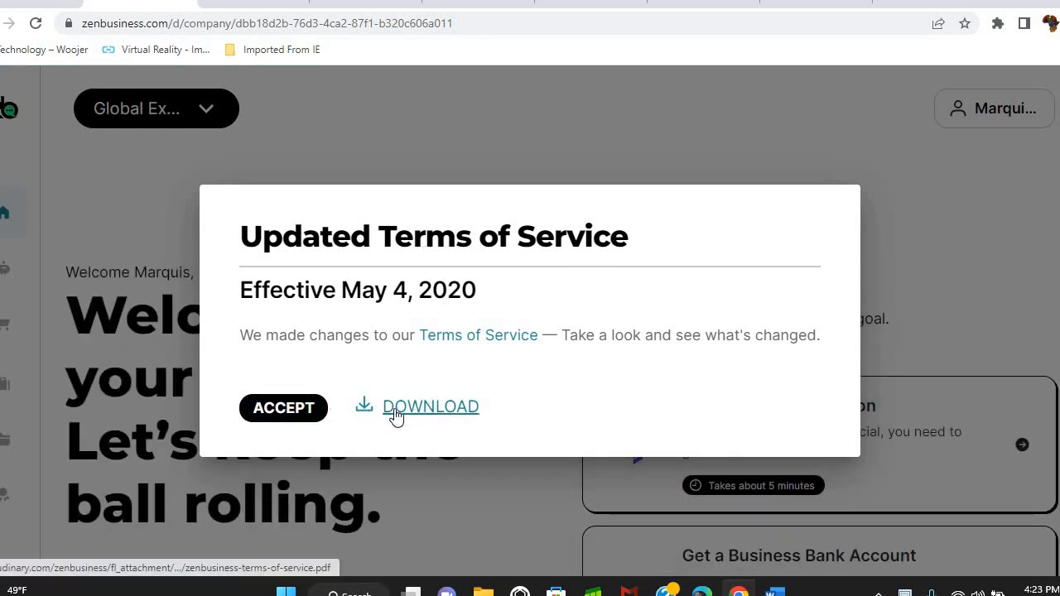
mouse_move(406, 414)
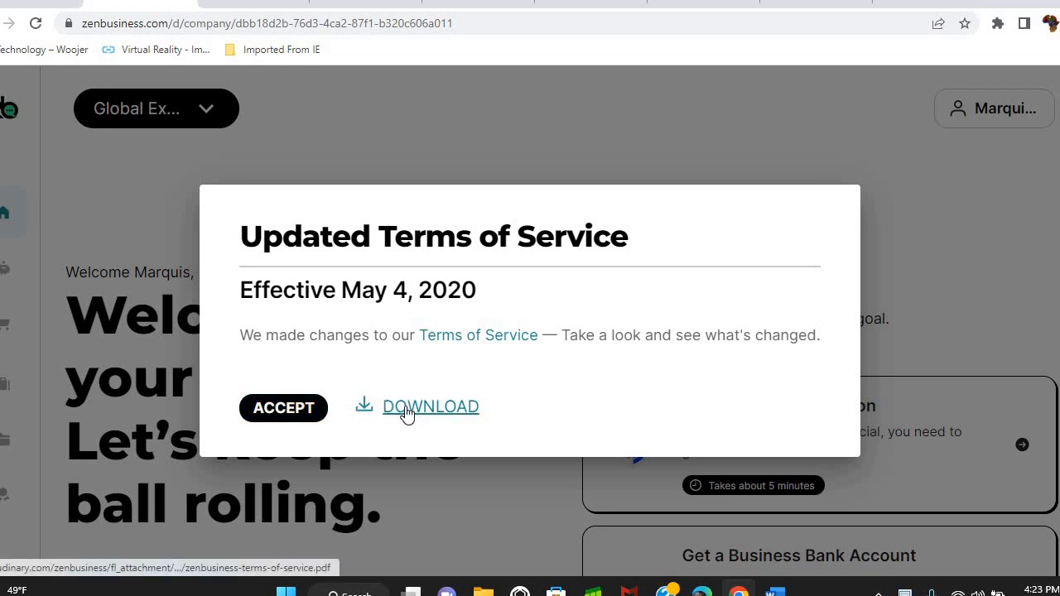
Download the updated Terms of Service PDF and accept the new terms.
left_click(431, 406)
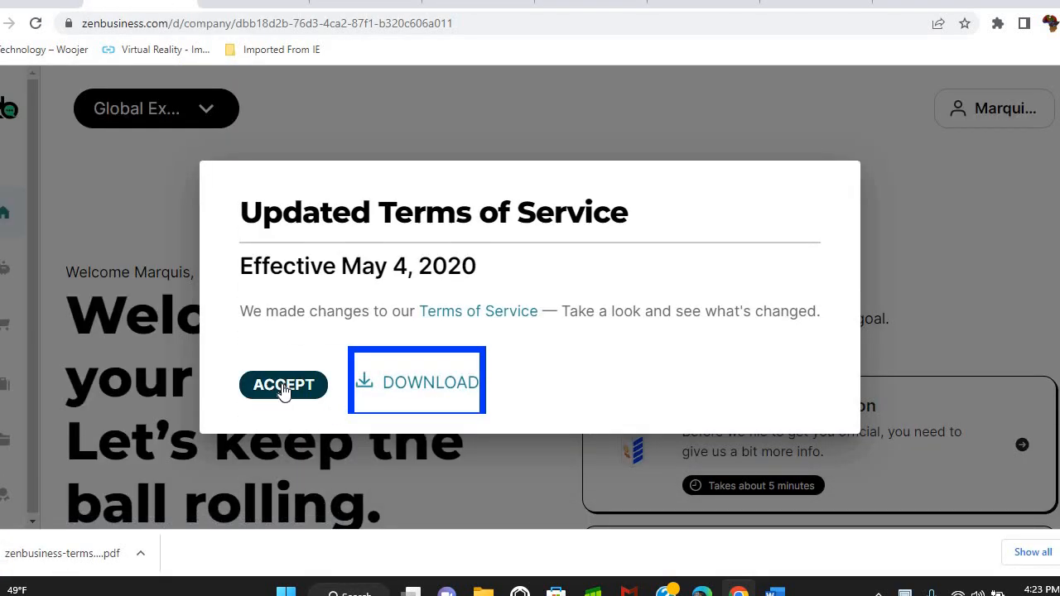
left_click(283, 385)
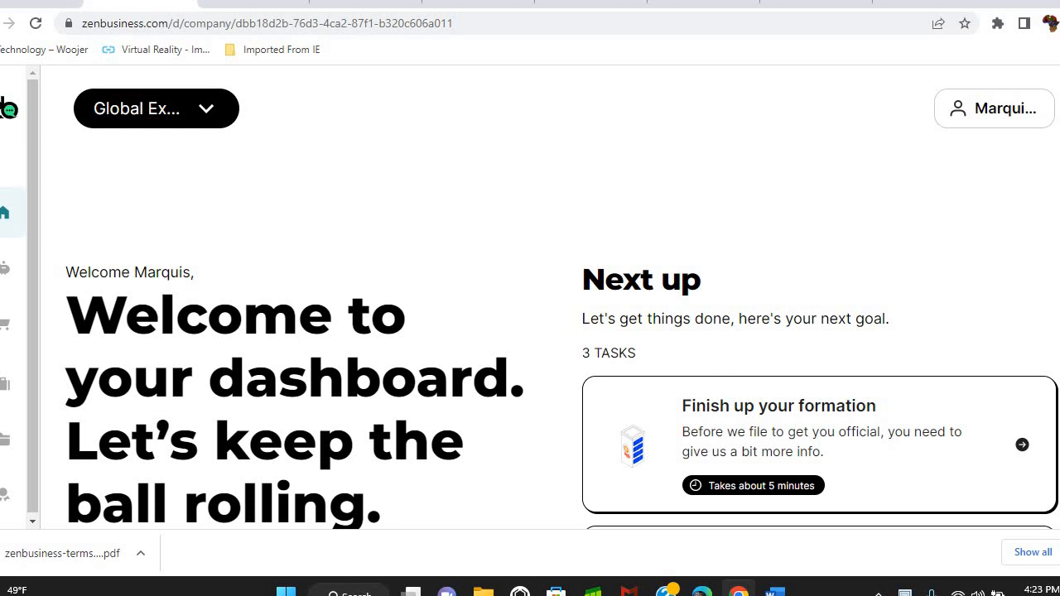
scroll("down", 3)
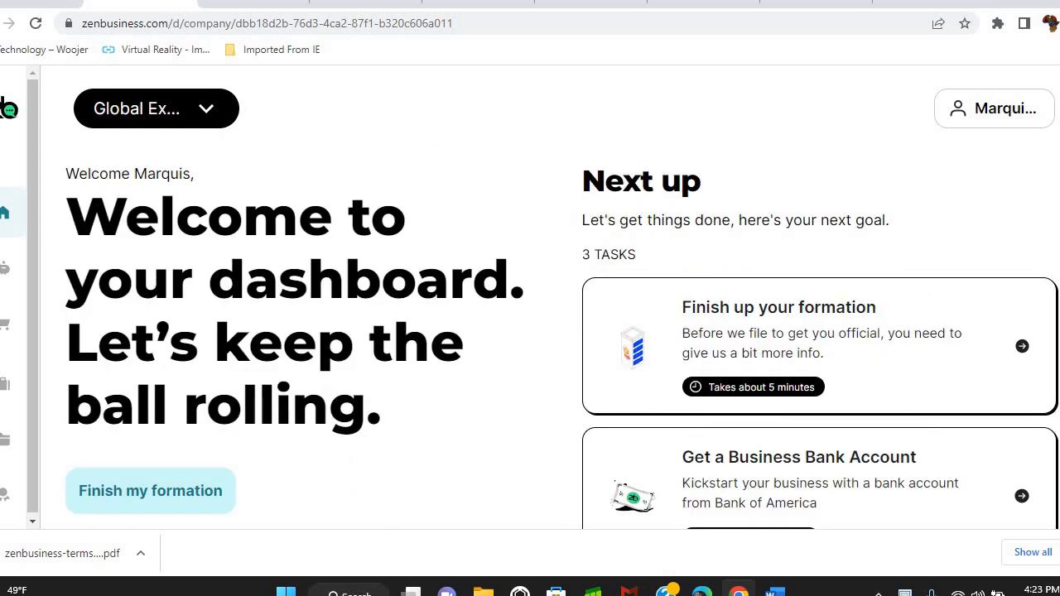
scroll("down", 3)
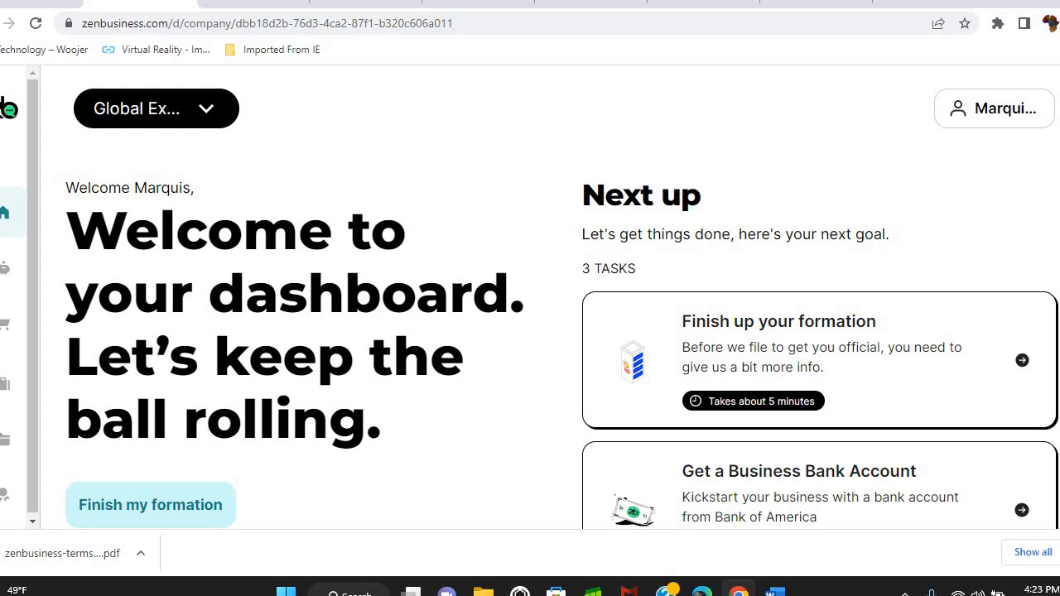
scroll("down", 3)
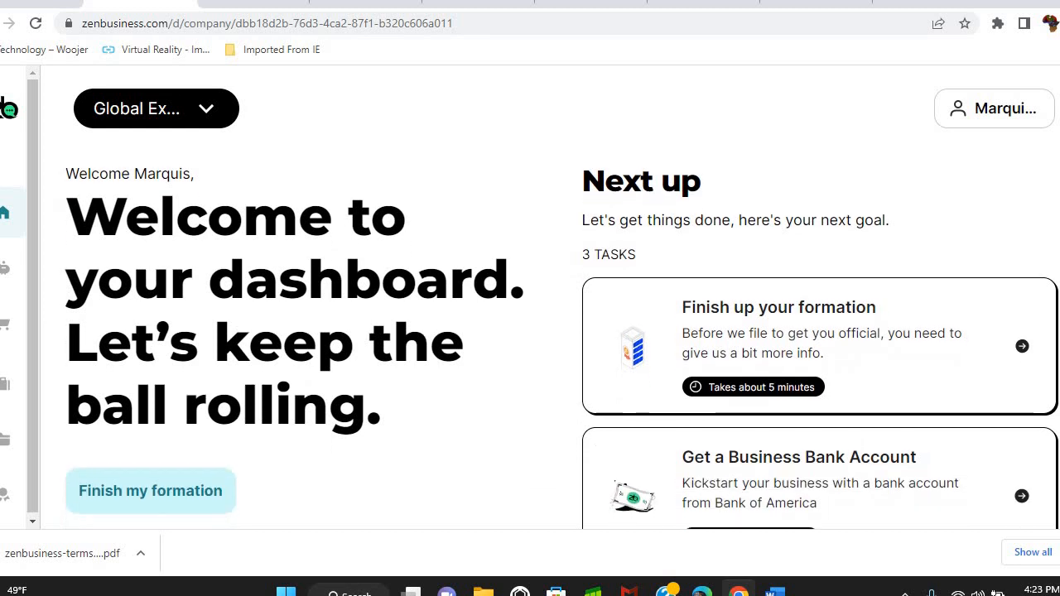
scroll("down", 3)
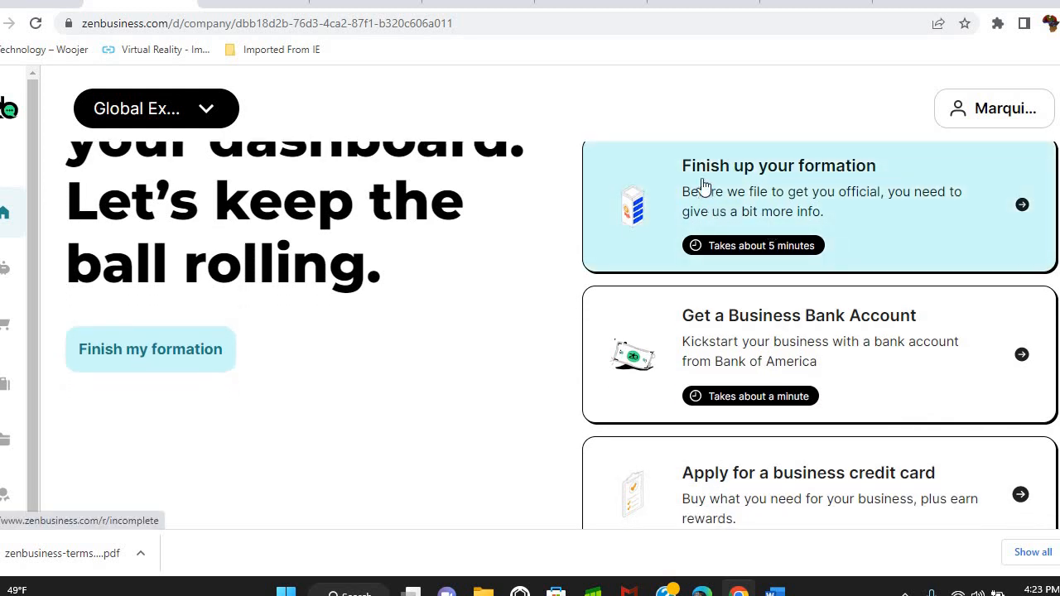
mouse_move(865, 181)
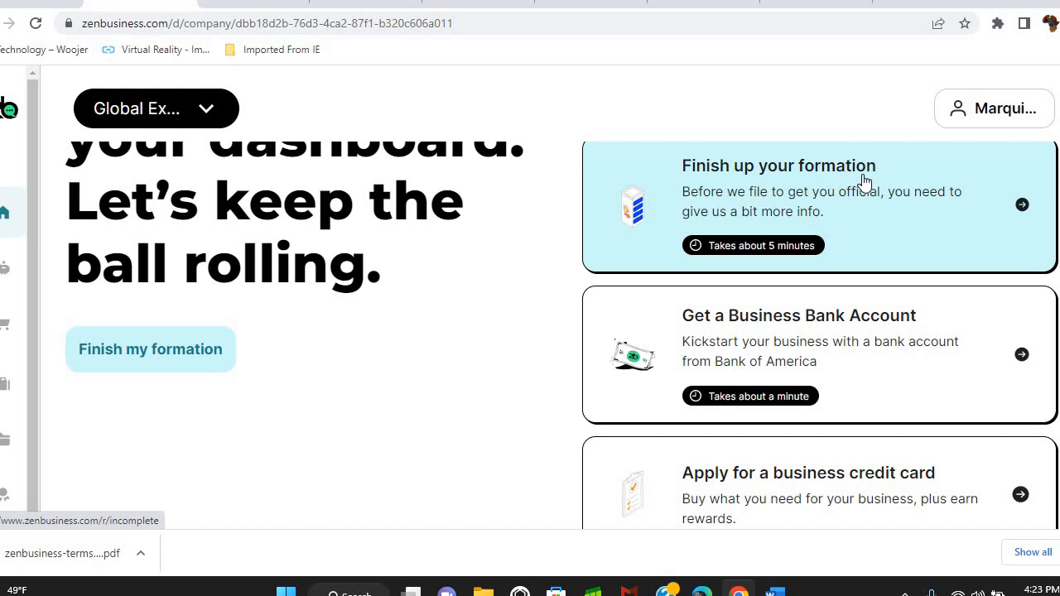
mouse_move(794, 207)
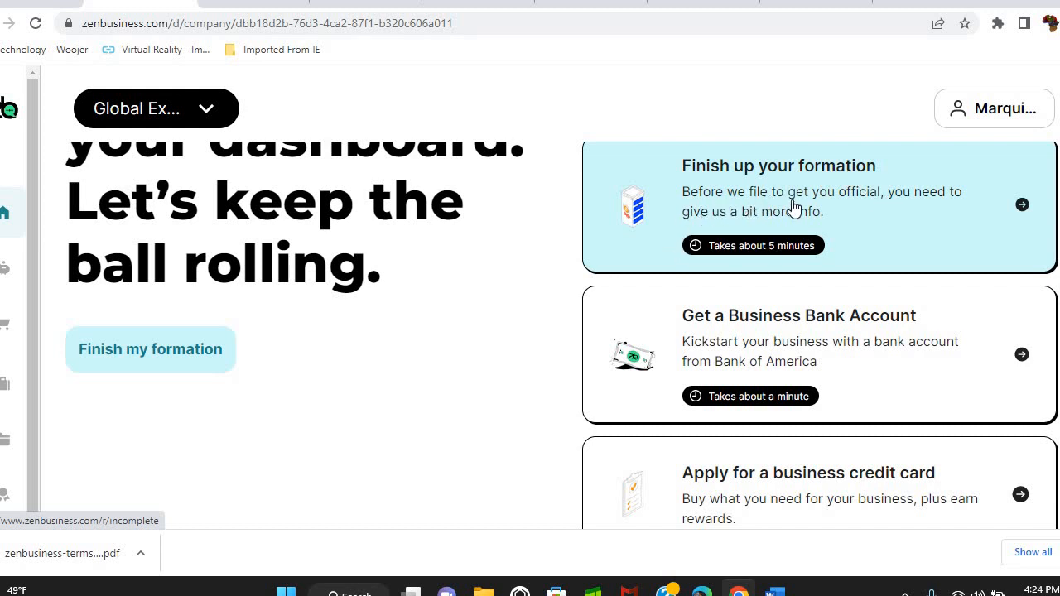
mouse_move(918, 210)
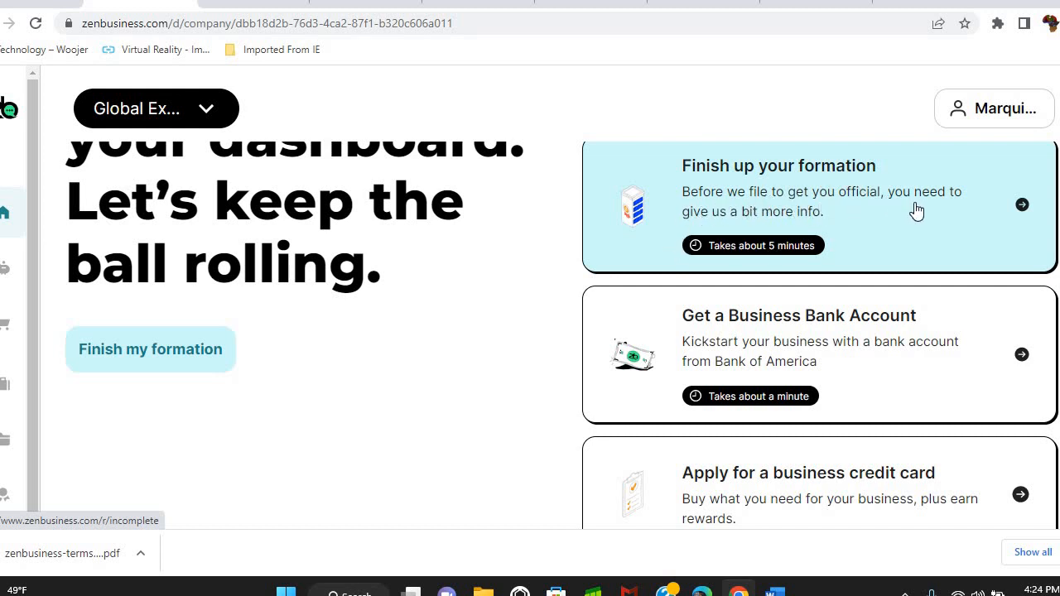
mouse_move(853, 206)
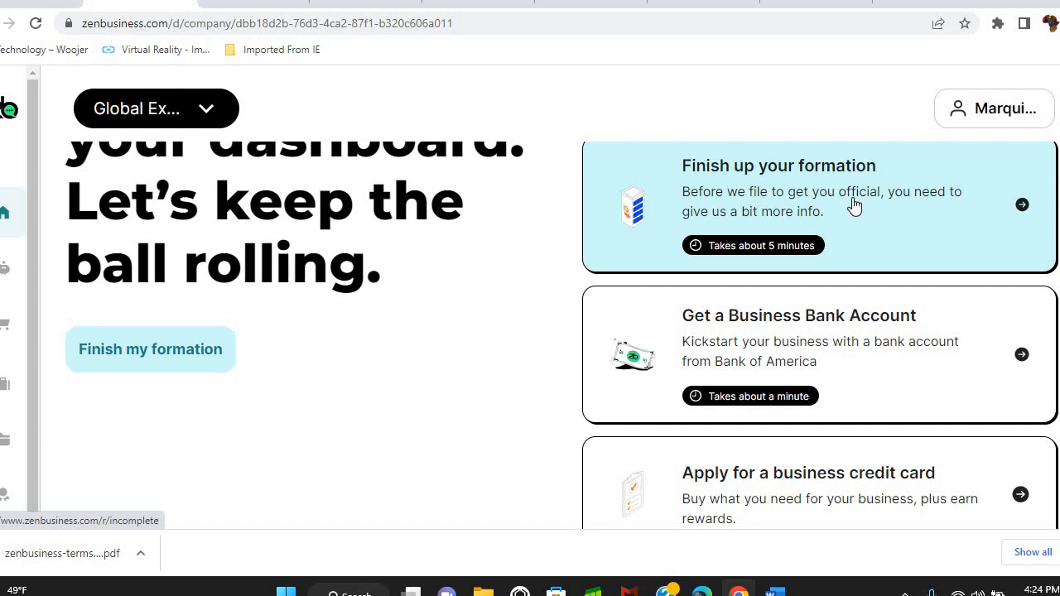
mouse_move(901, 212)
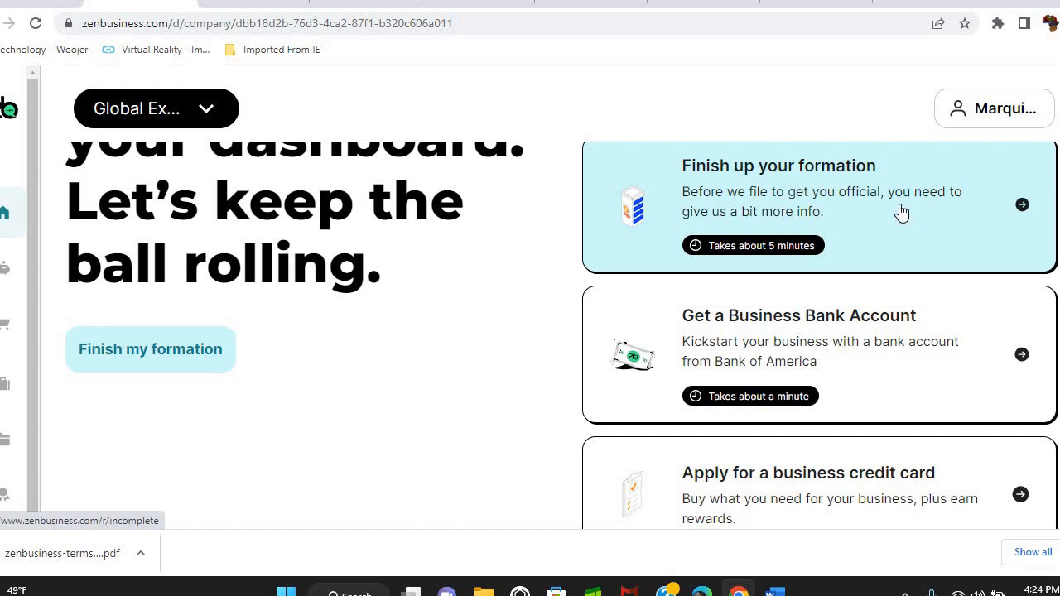
mouse_move(908, 206)
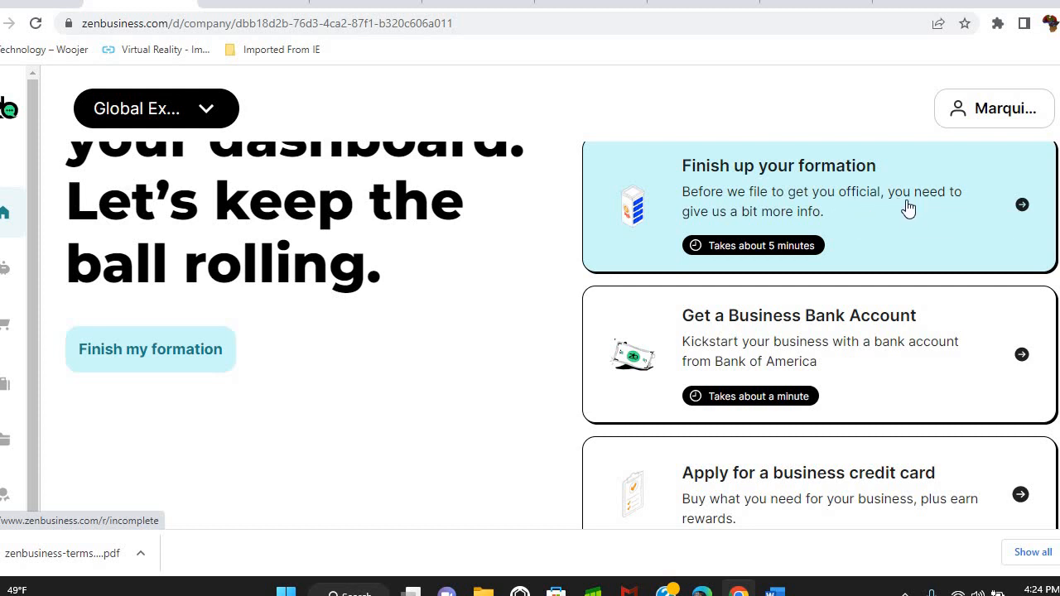
mouse_move(712, 239)
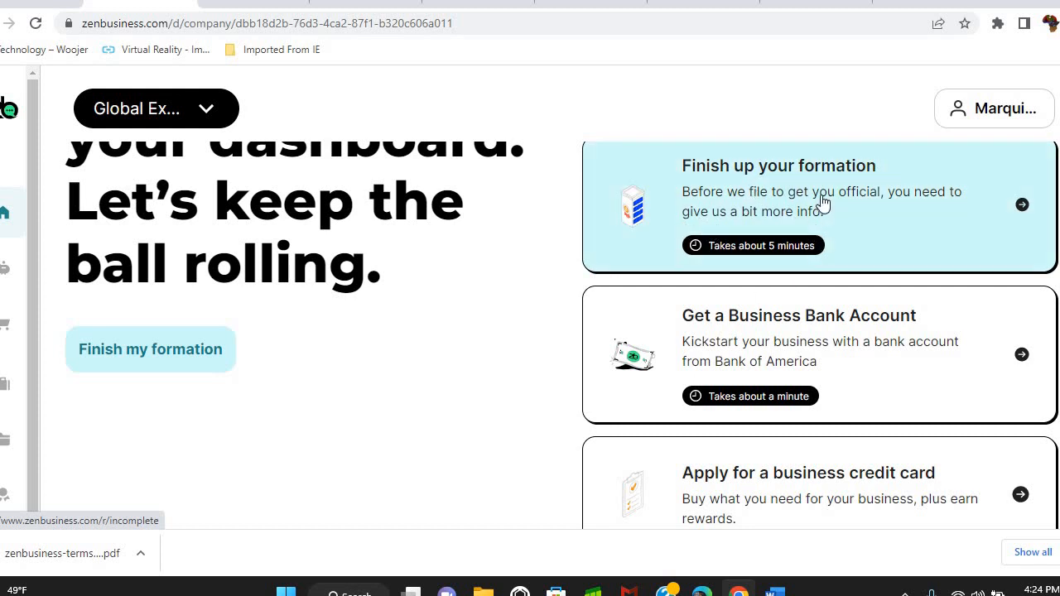
mouse_move(689, 323)
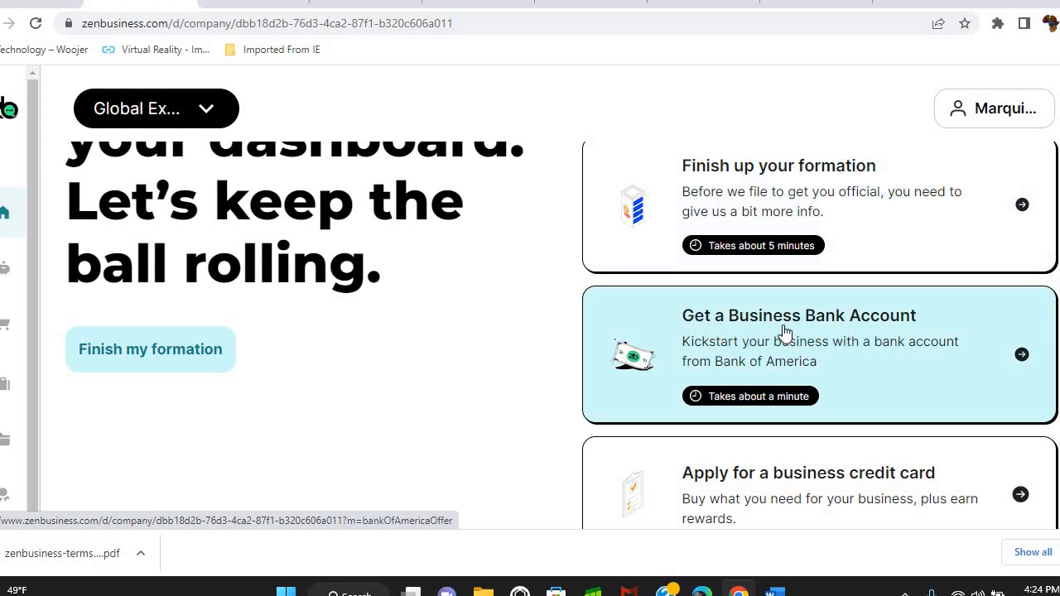
mouse_move(971, 331)
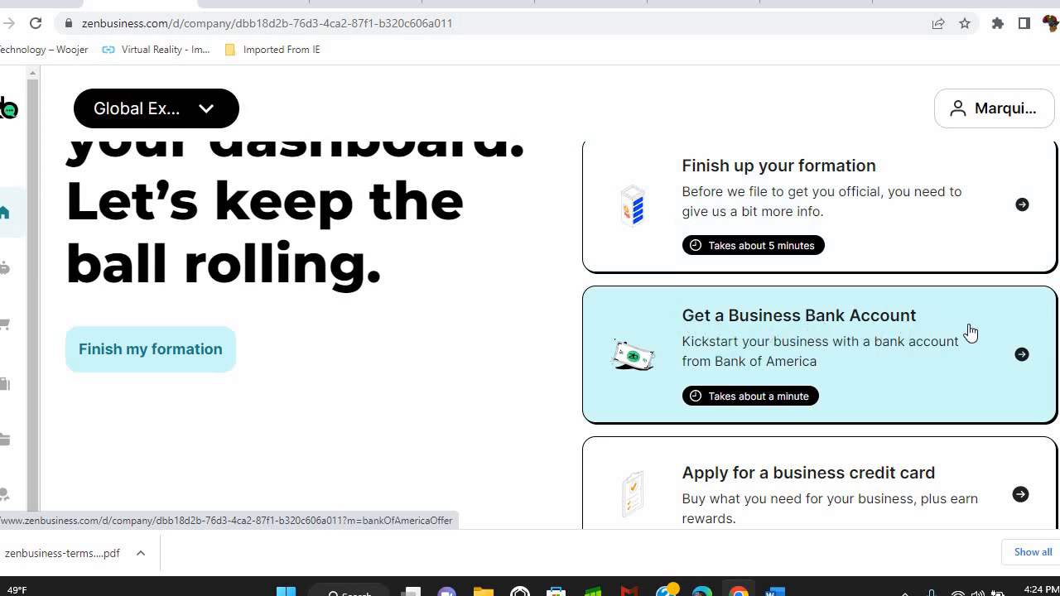
scroll("down", 3)
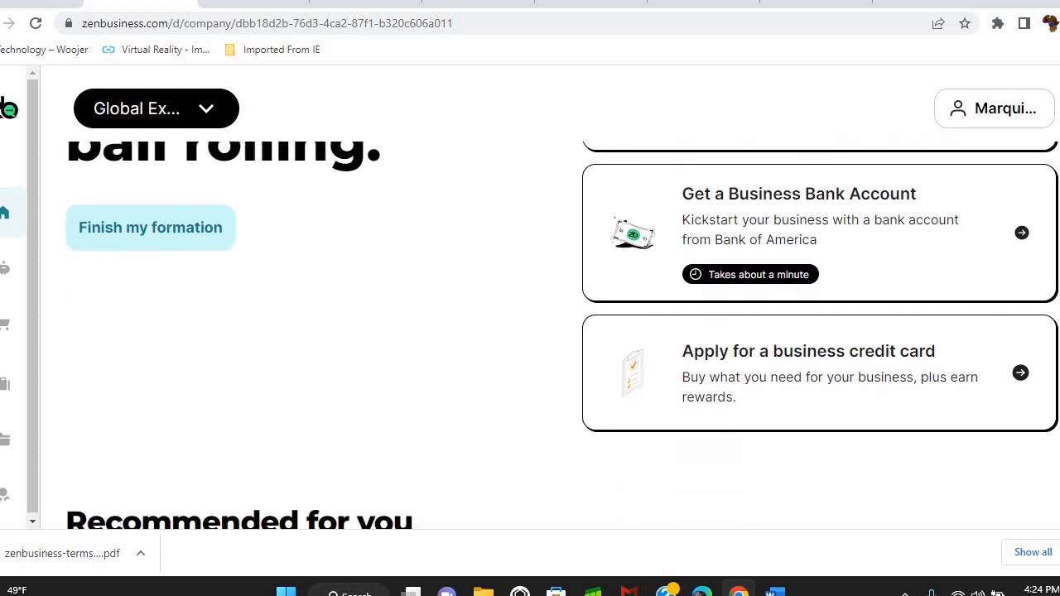
mouse_move(673, 388)
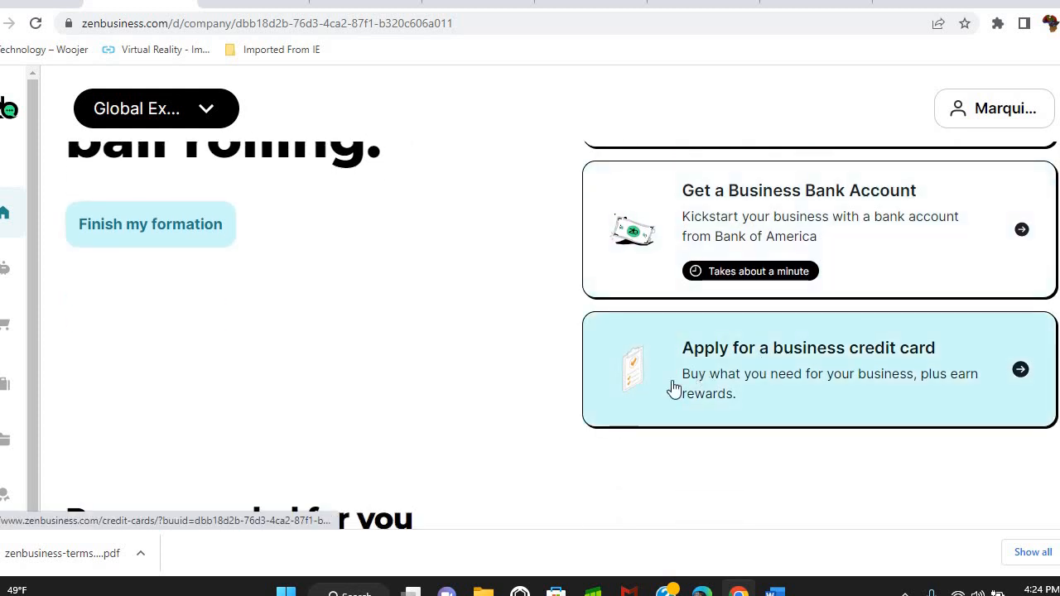
mouse_move(957, 355)
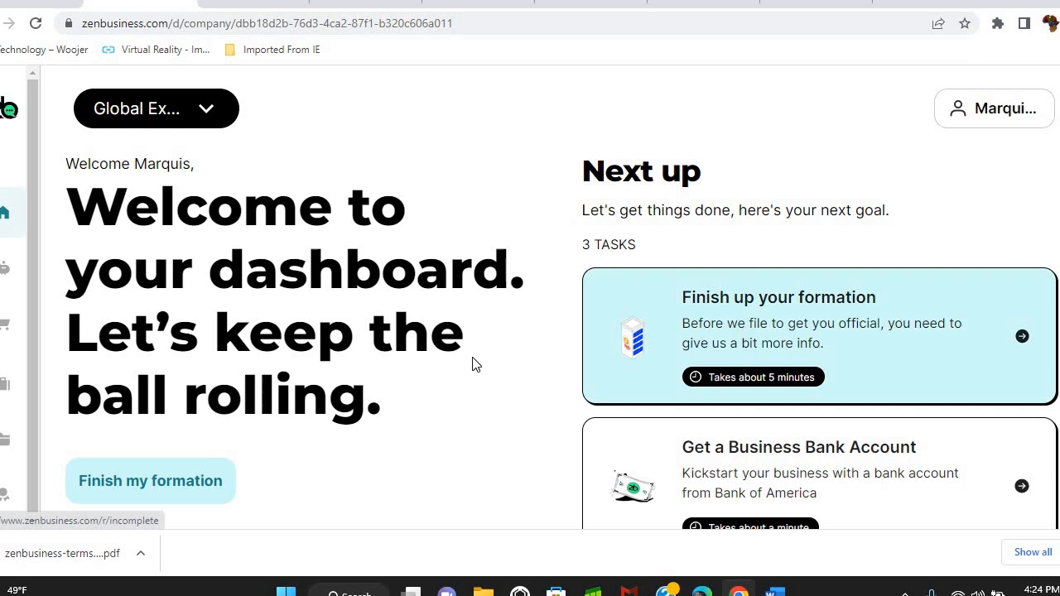
mouse_move(149, 481)
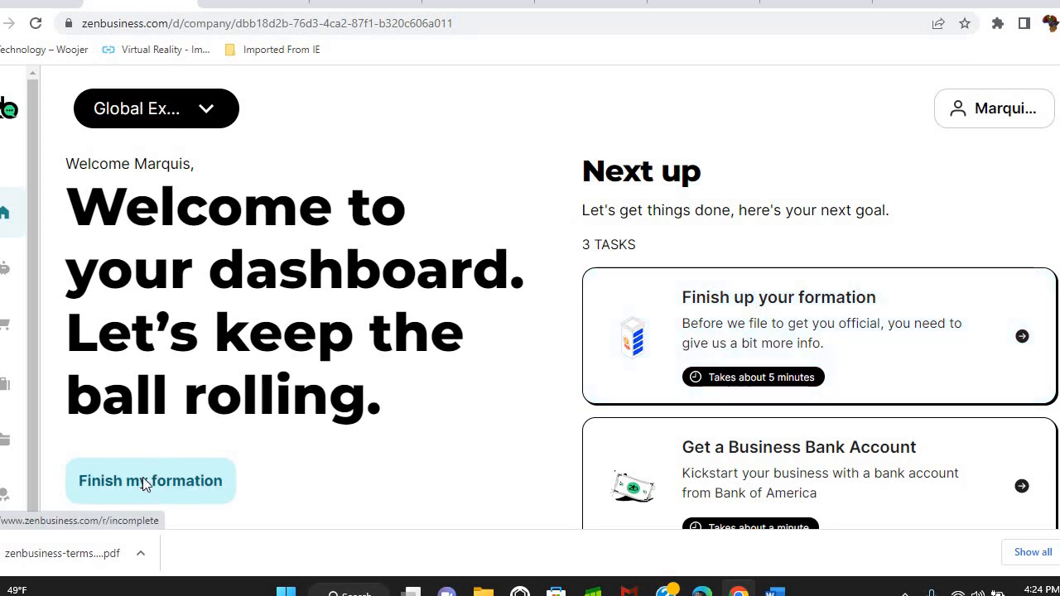
Resume the formation and try LLC, L.L.C. and Limited Liability Company as the indicator.
left_click(149, 481)
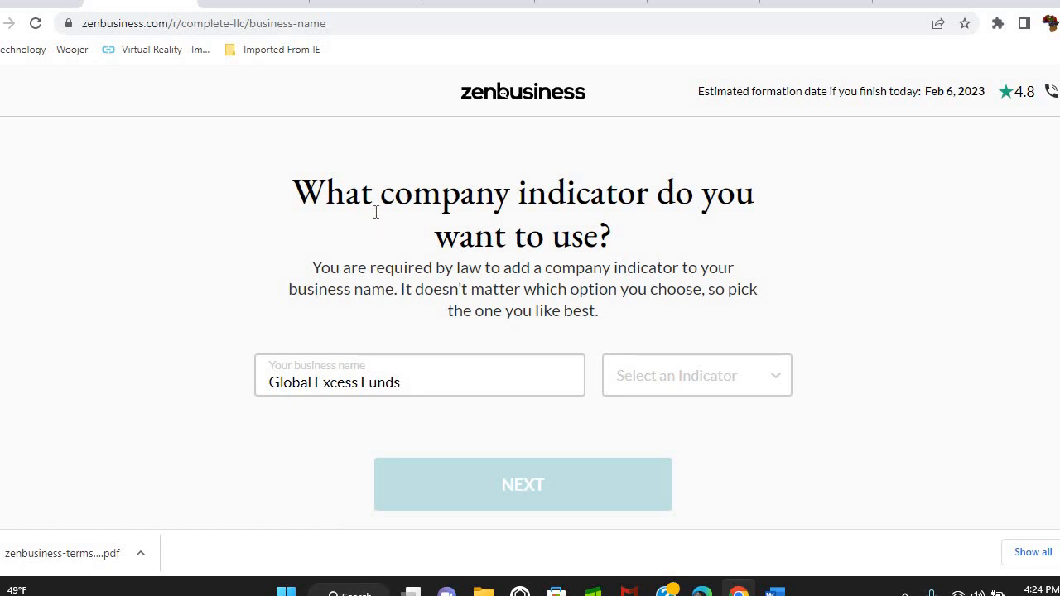
mouse_move(642, 259)
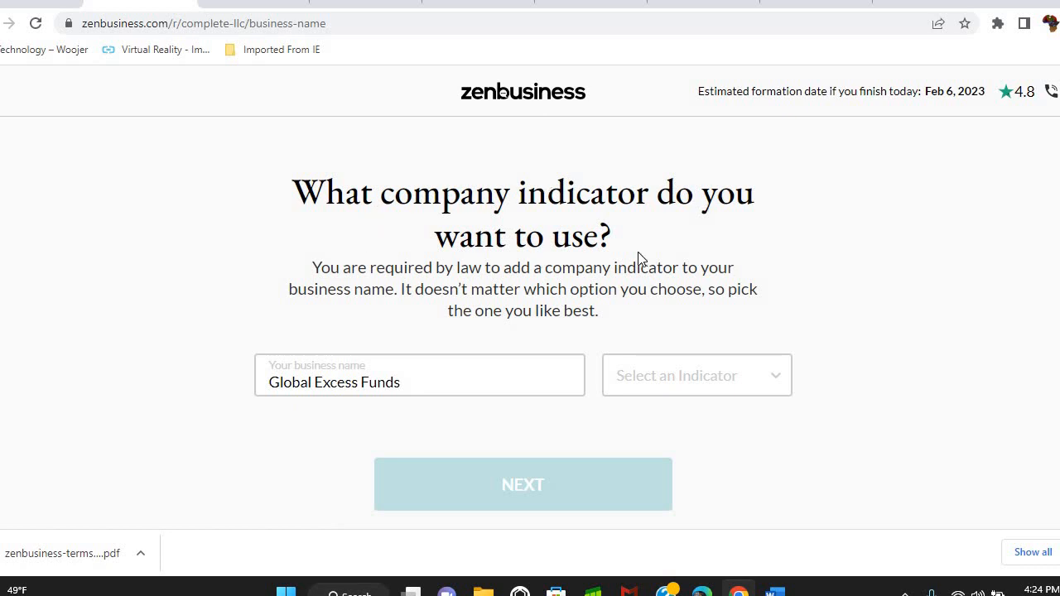
mouse_move(778, 378)
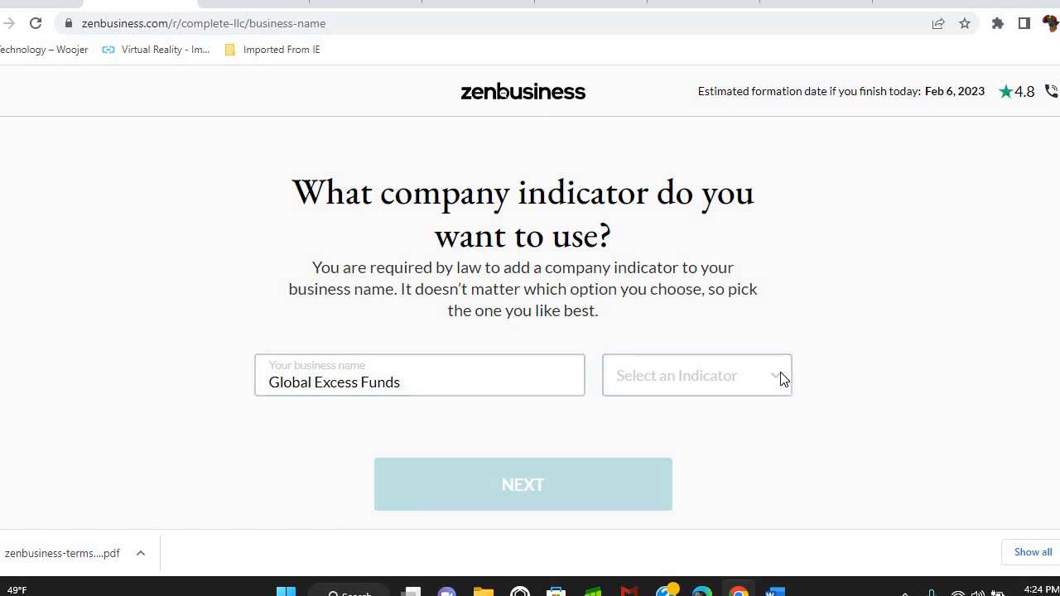
left_click(695, 375)
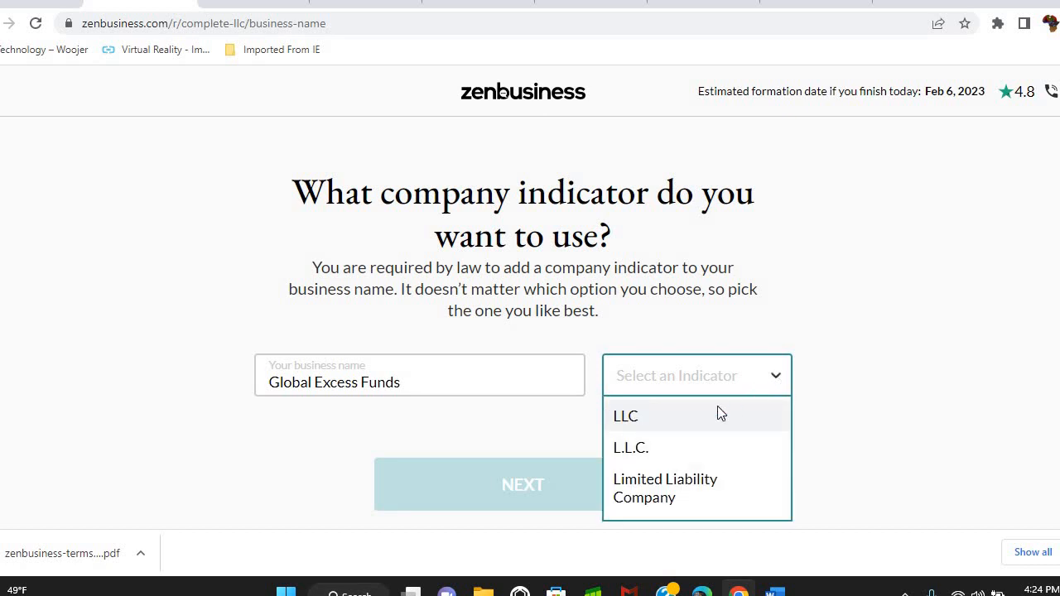
mouse_move(662, 423)
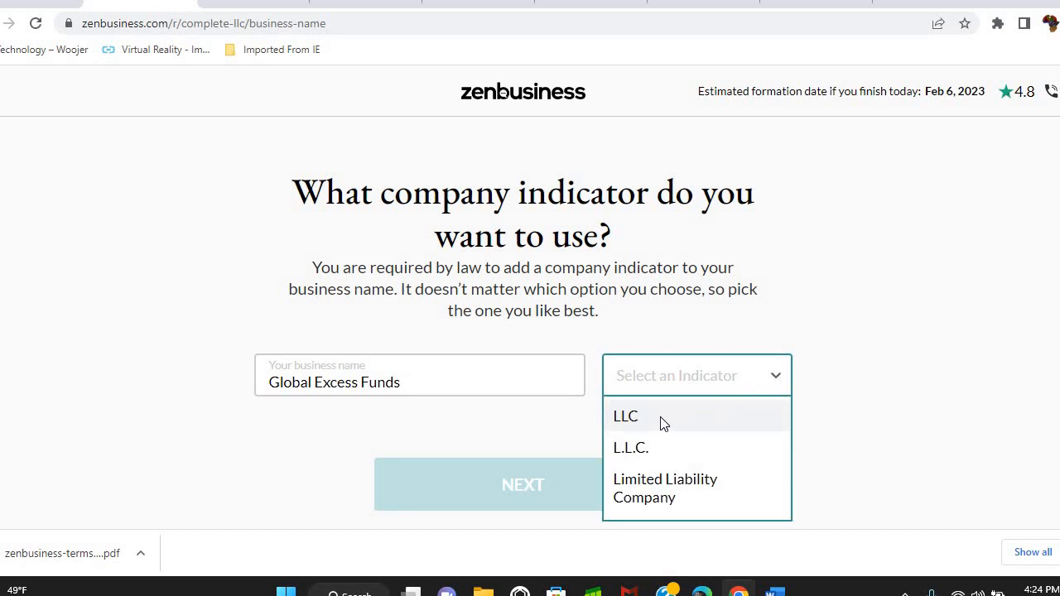
mouse_move(659, 424)
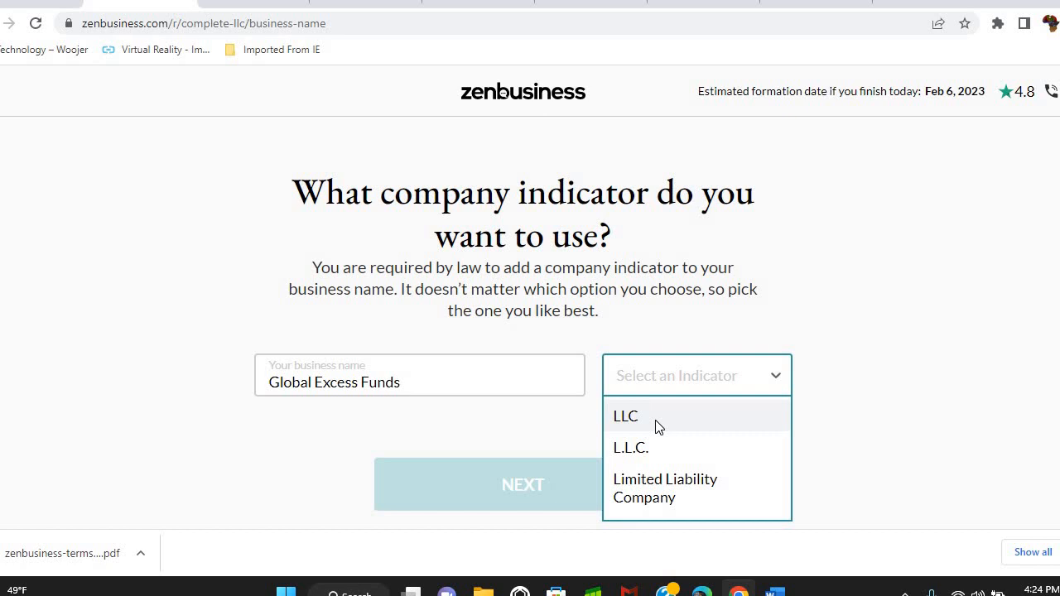
left_click(626, 416)
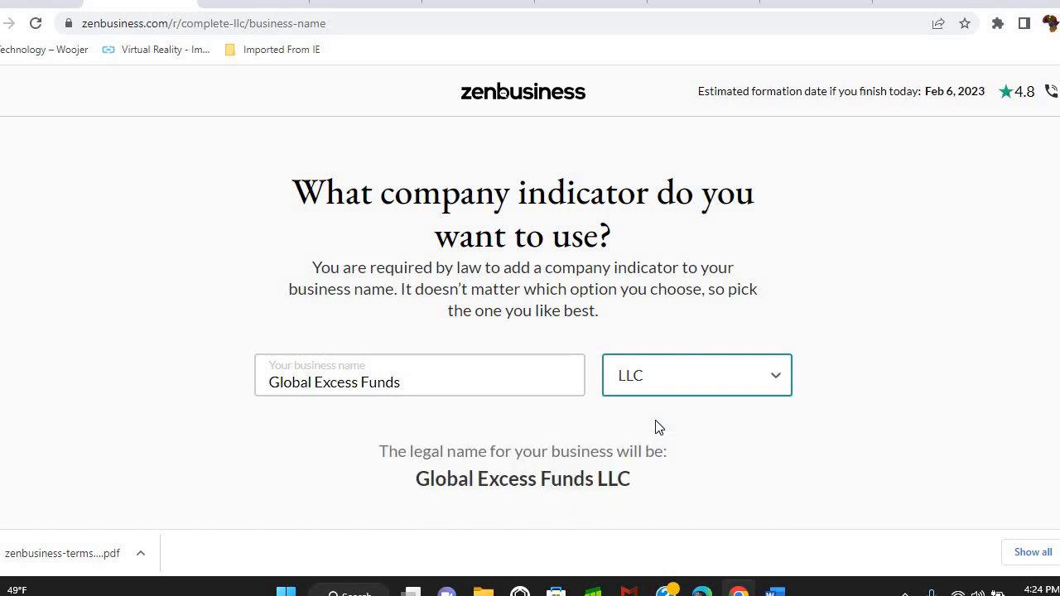
mouse_move(782, 374)
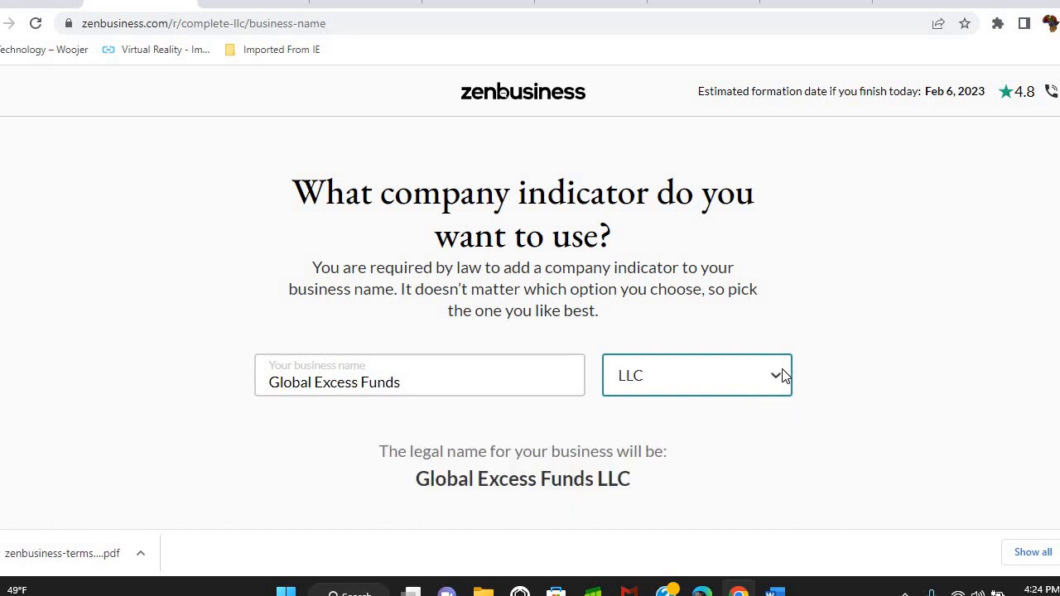
left_click(695, 374)
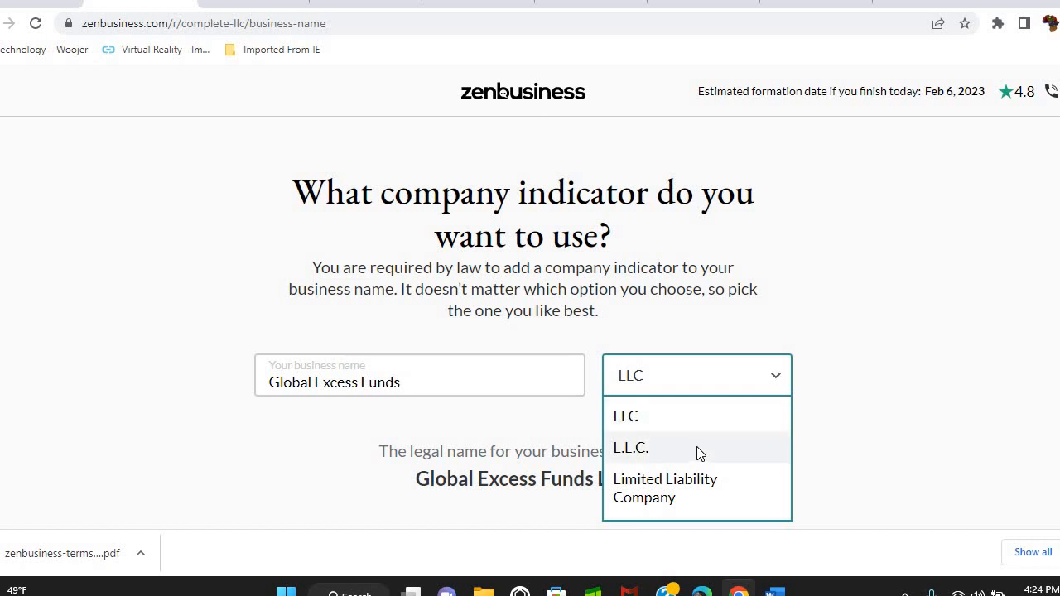
left_click(629, 447)
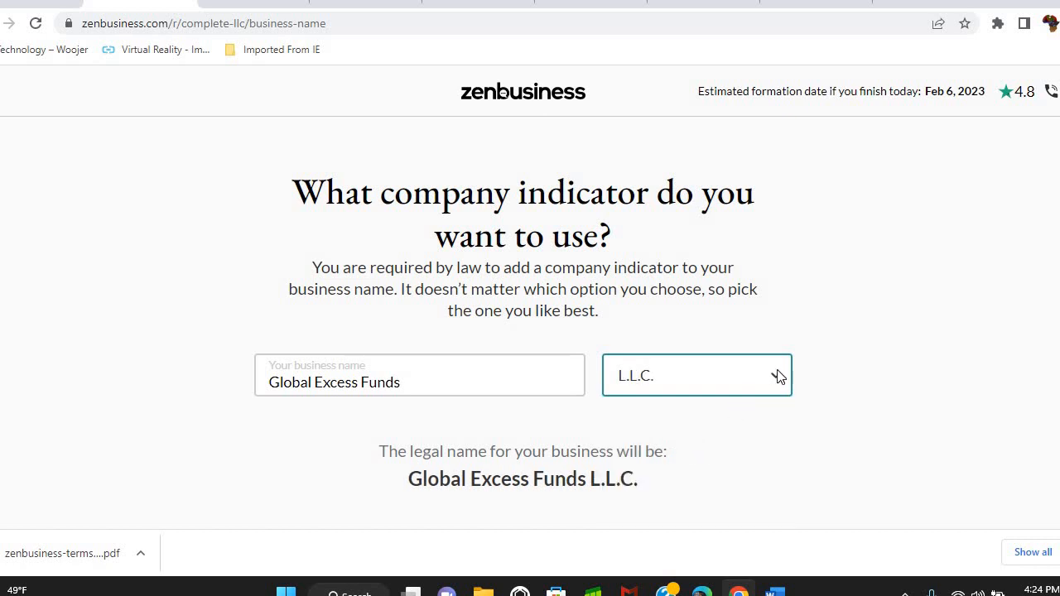
left_click(696, 375)
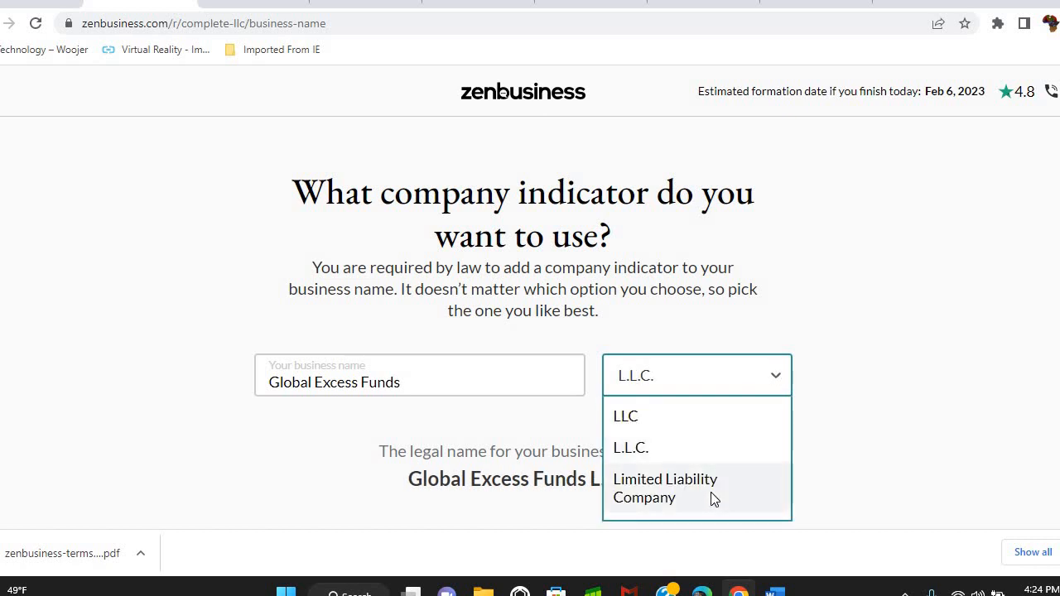
left_click(666, 487)
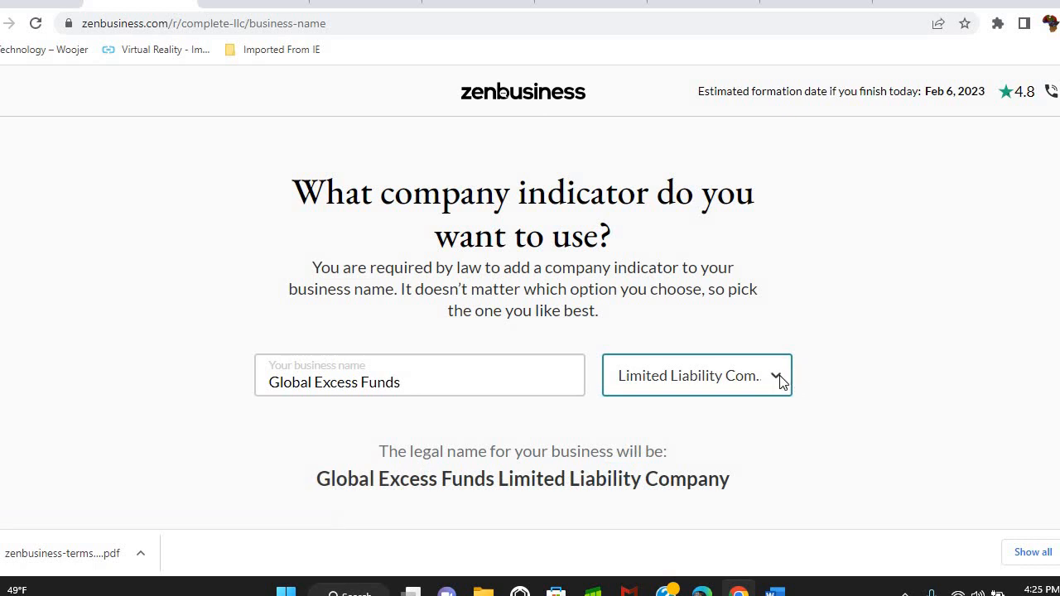
Settle on LLC as the indicator so the legal name reads Global Excess Funds LLC.
left_click(696, 374)
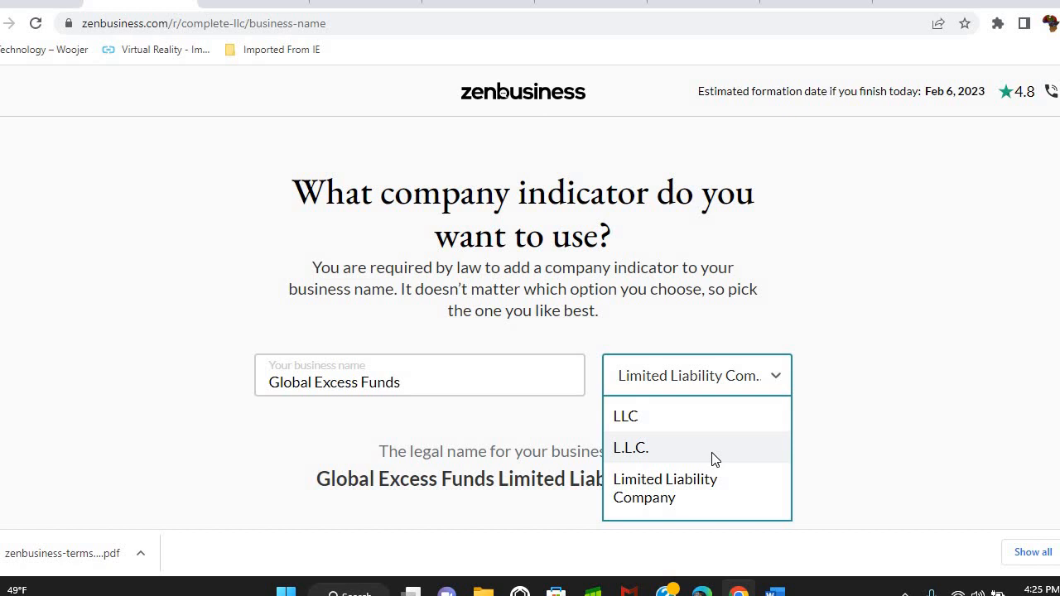
left_click(629, 447)
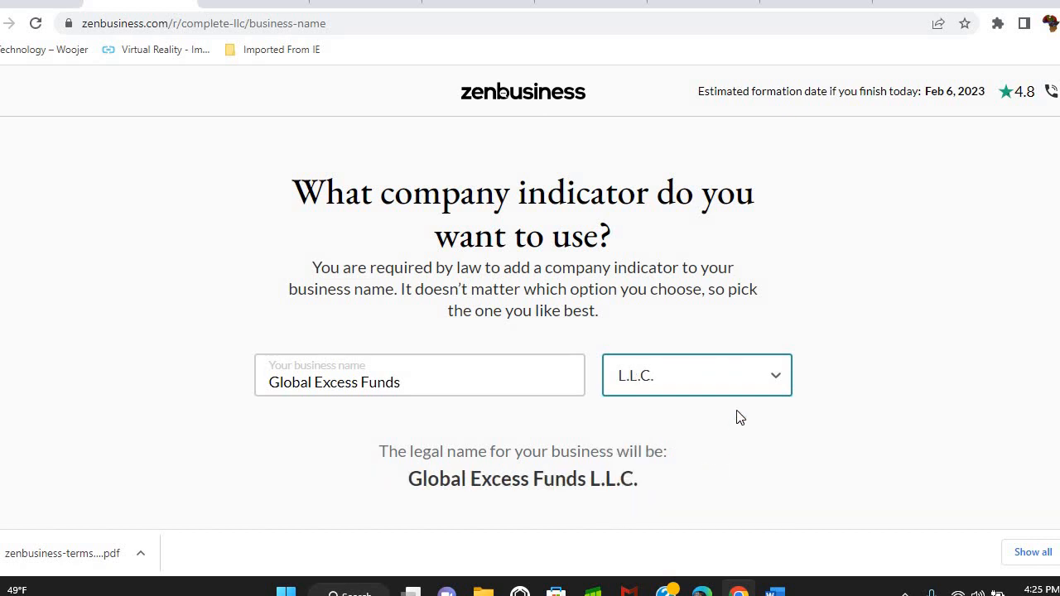
left_click(696, 375)
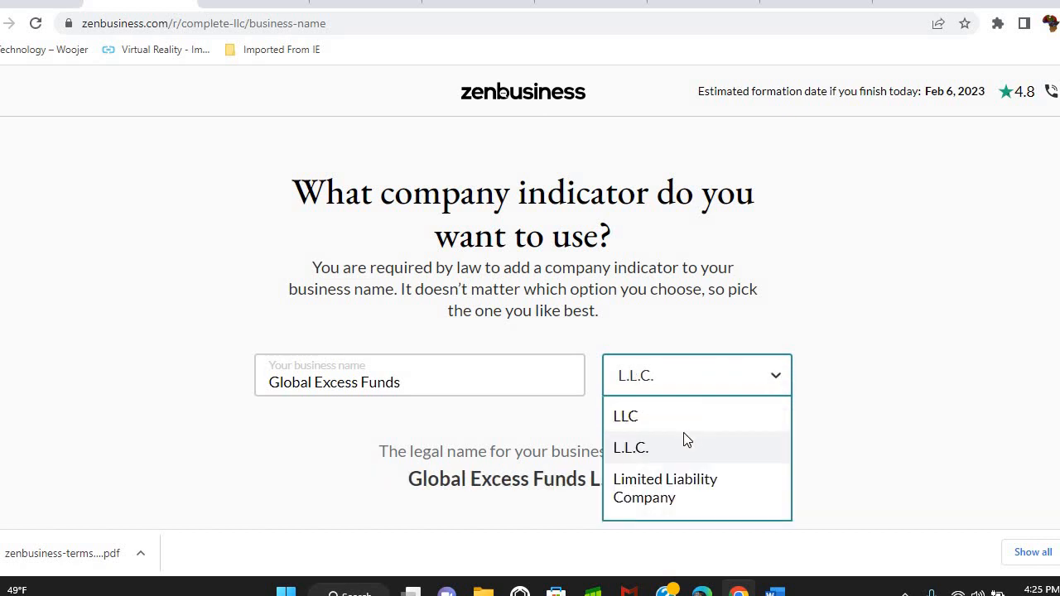
left_click(626, 415)
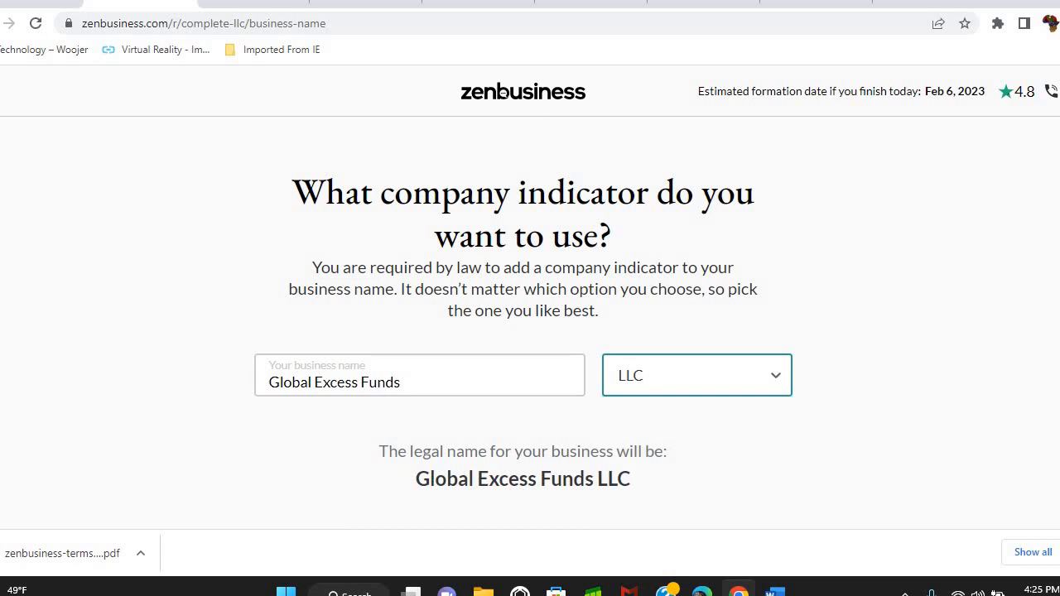
scroll("down", 3)
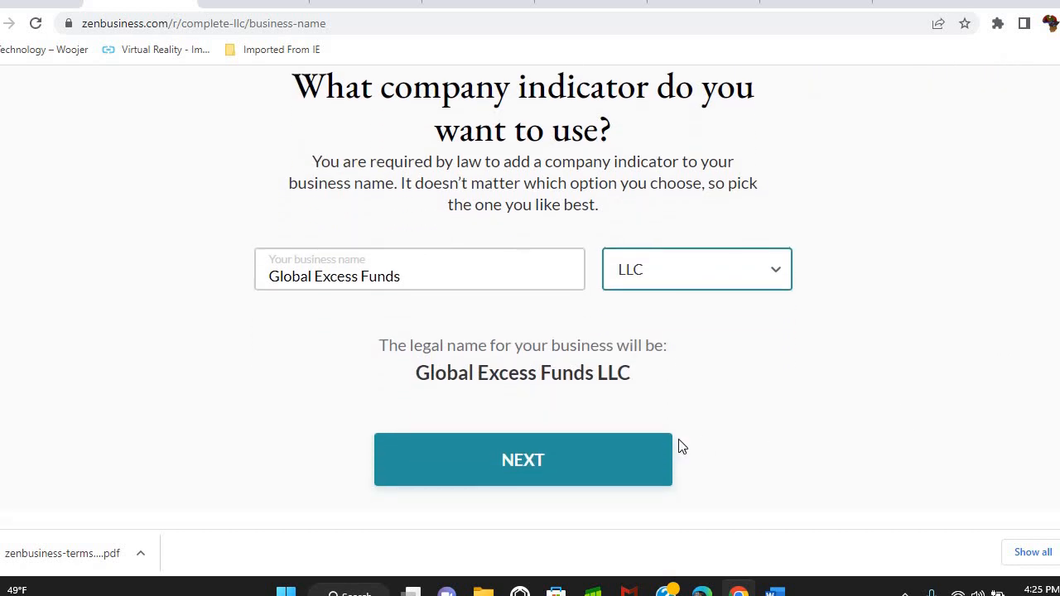
Continue past the confirmed name to the business description page and focus its text box.
left_click(524, 460)
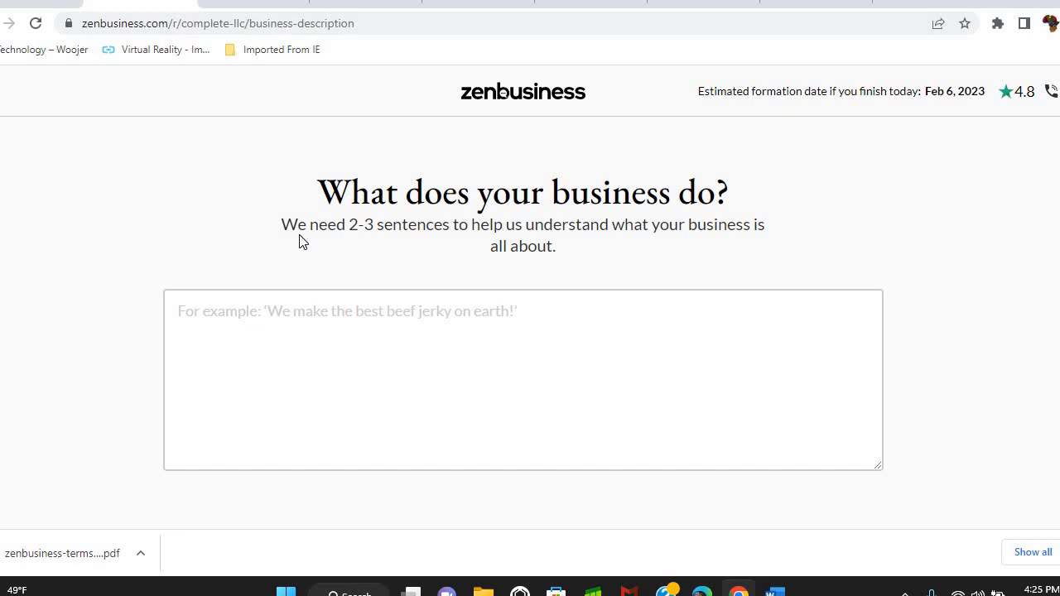
left_click(735, 377)
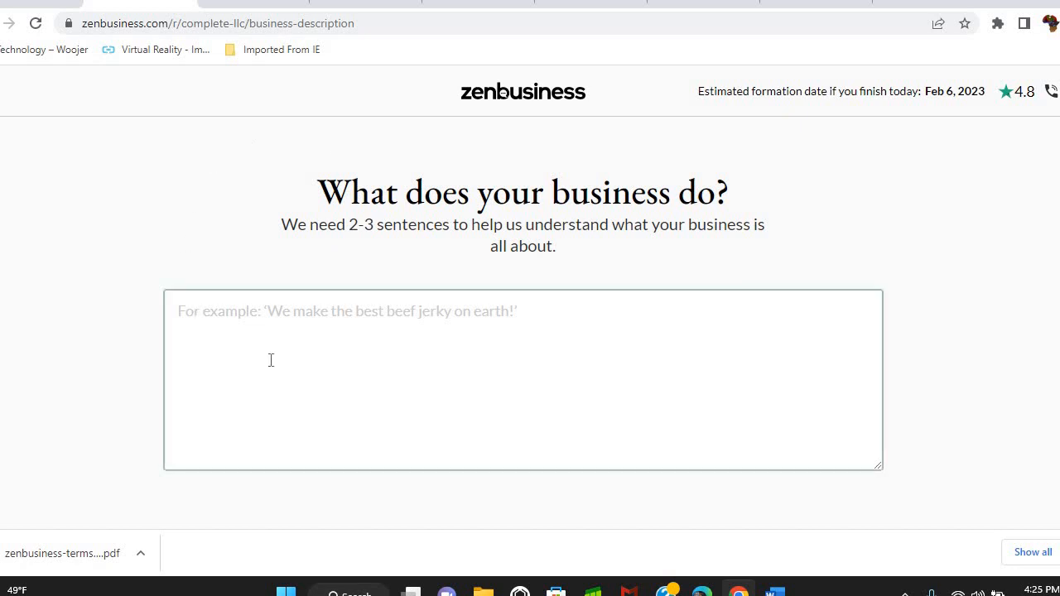
mouse_move(680, 553)
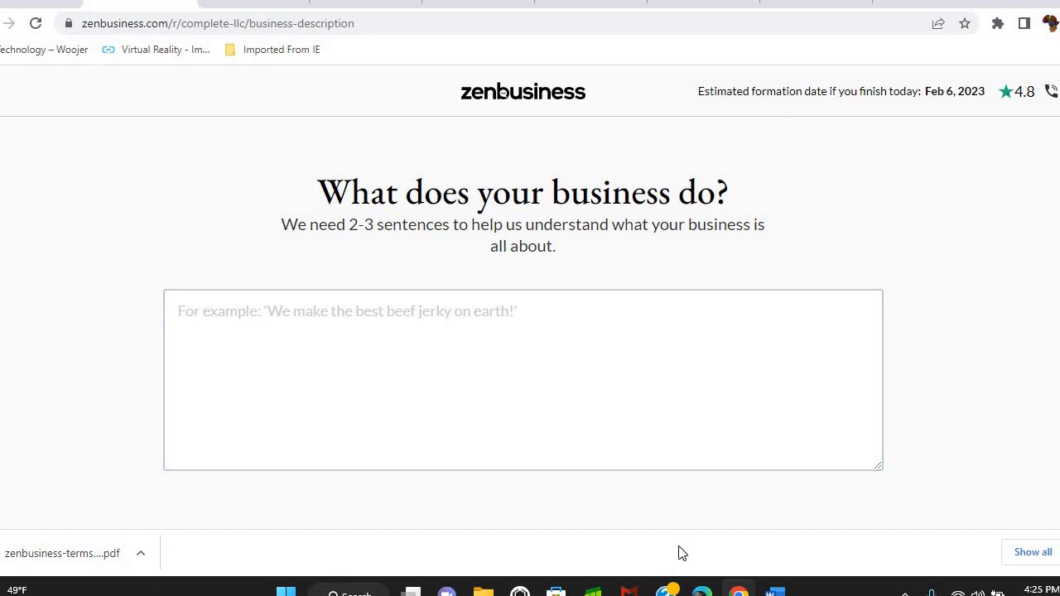